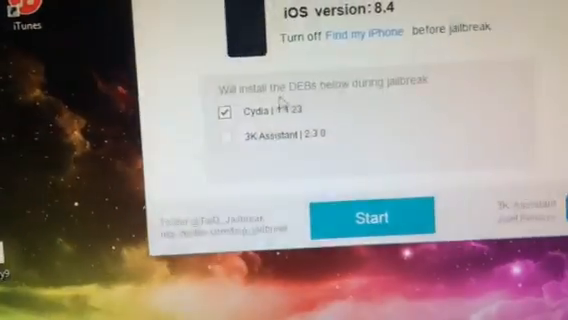
# Step: Start jailbreaking the iOS 8.4 device with Cydia included
pyautogui.click(375, 216)
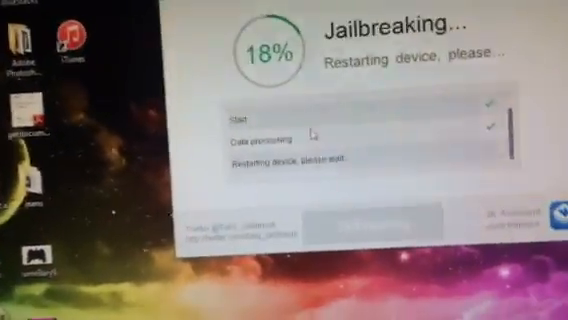